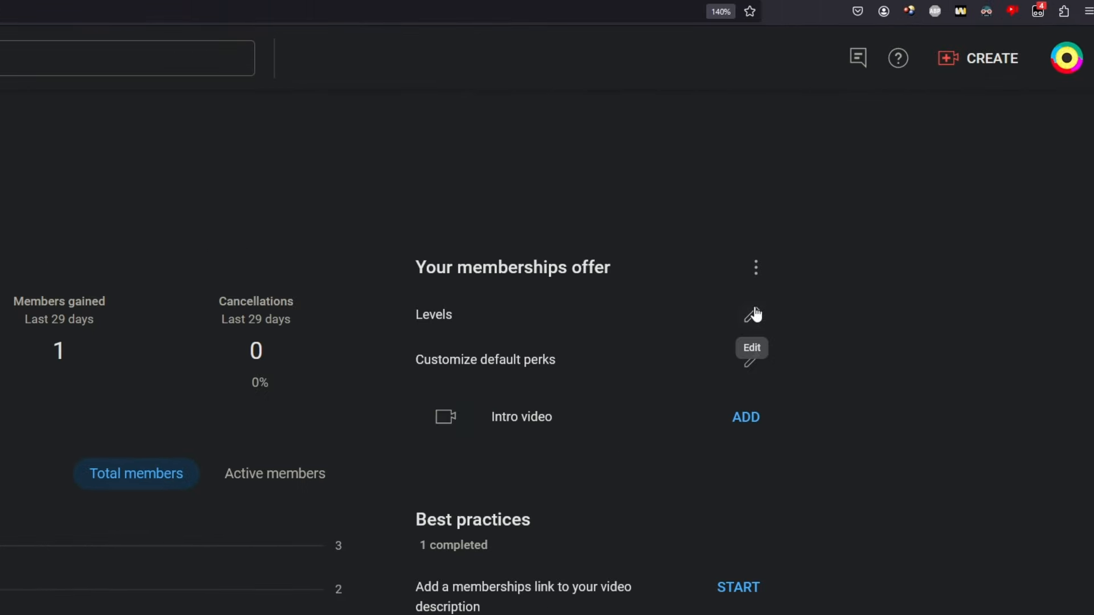
- Search 'stop motion' in Select Tool and add the Stop Motion tool to the composition
{"action": "left_click", "coordinate": [755, 314]}
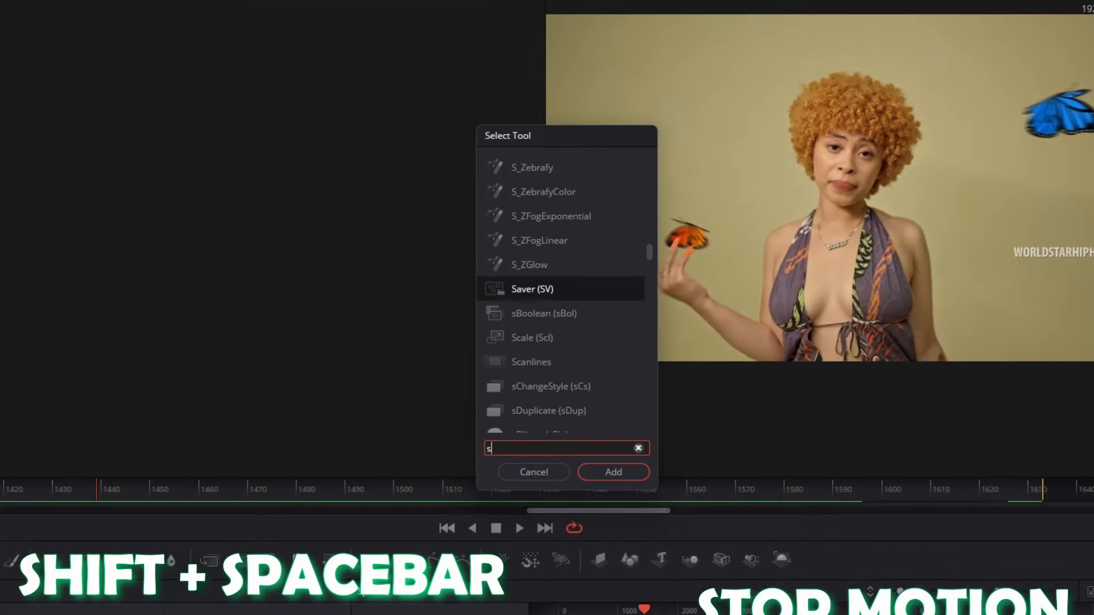
{"action": "type", "text": "top motion"}
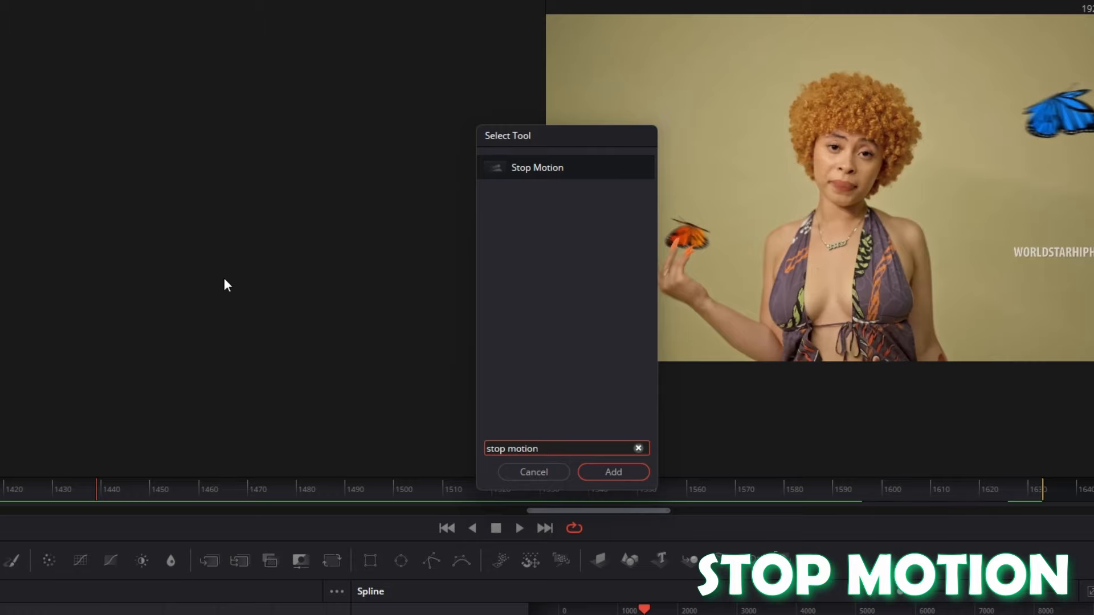
{"action": "left_click", "coordinate": [611, 472]}
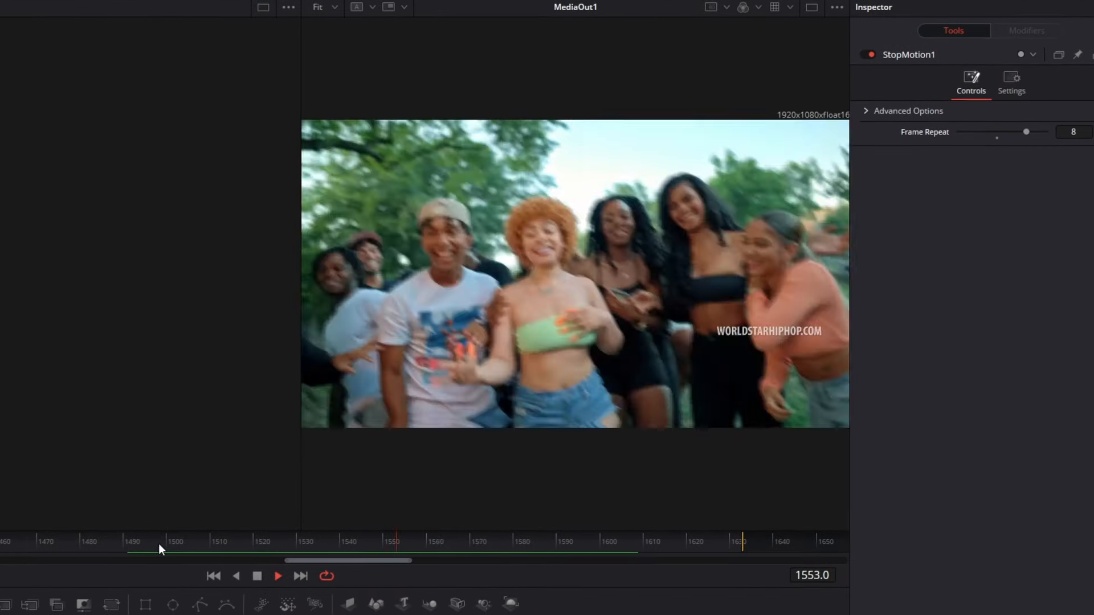
- Jump back to an earlier frame on the Fusion ruler to preview the 8-frame repeat
{"action": "left_click", "coordinate": [278, 575]}
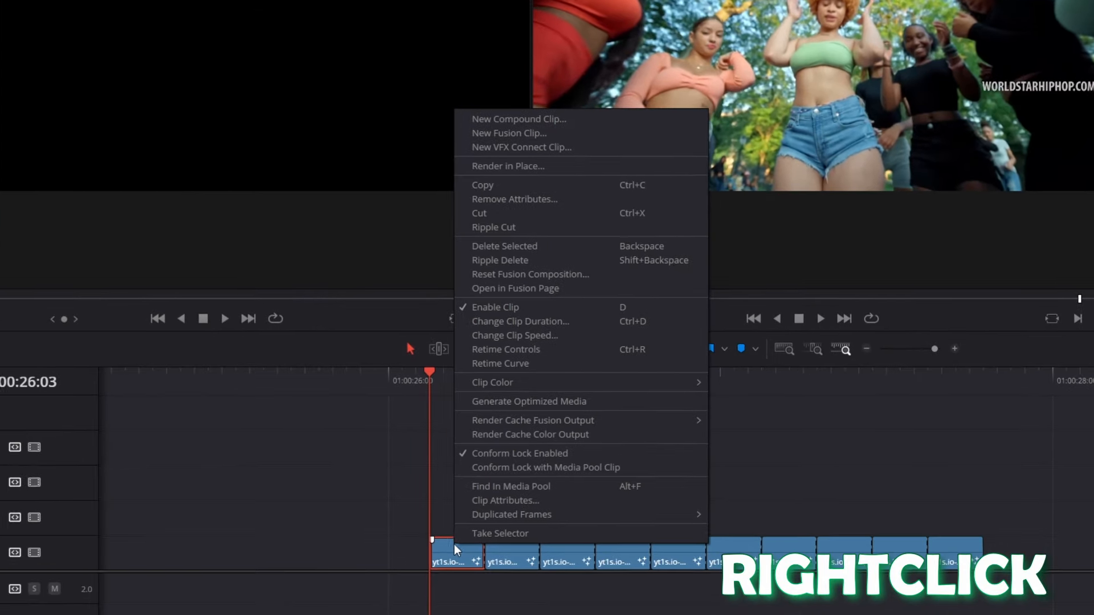
- Make the first 4-frame piece a freeze frame, then bring up the second piece's menu
{"action": "left_click", "coordinate": [514, 335]}
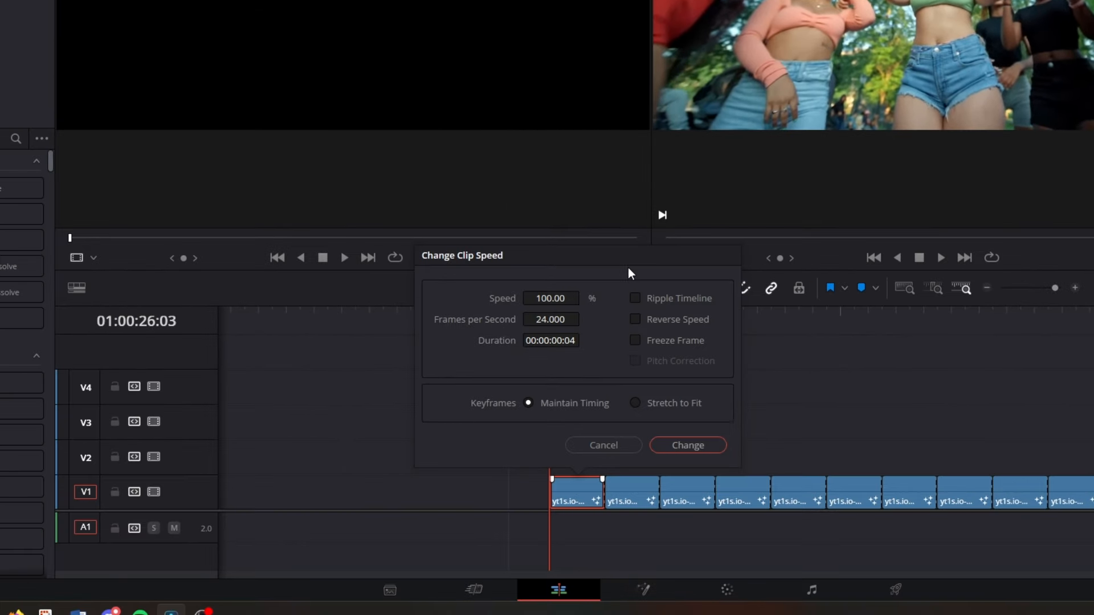
{"action": "left_click", "coordinate": [634, 341]}
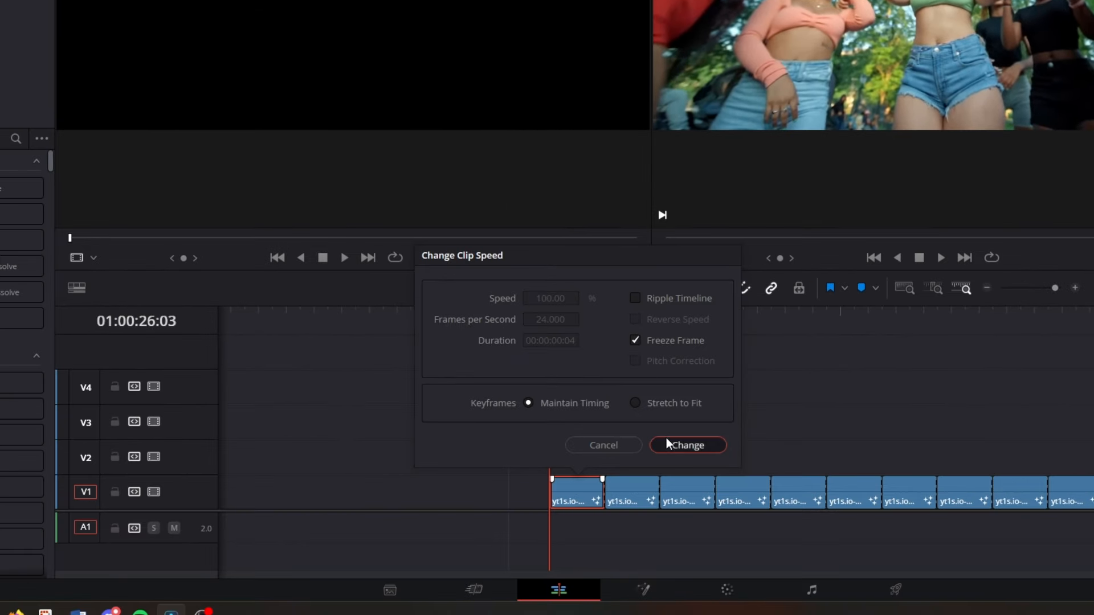
{"action": "right_click", "coordinate": [520, 496]}
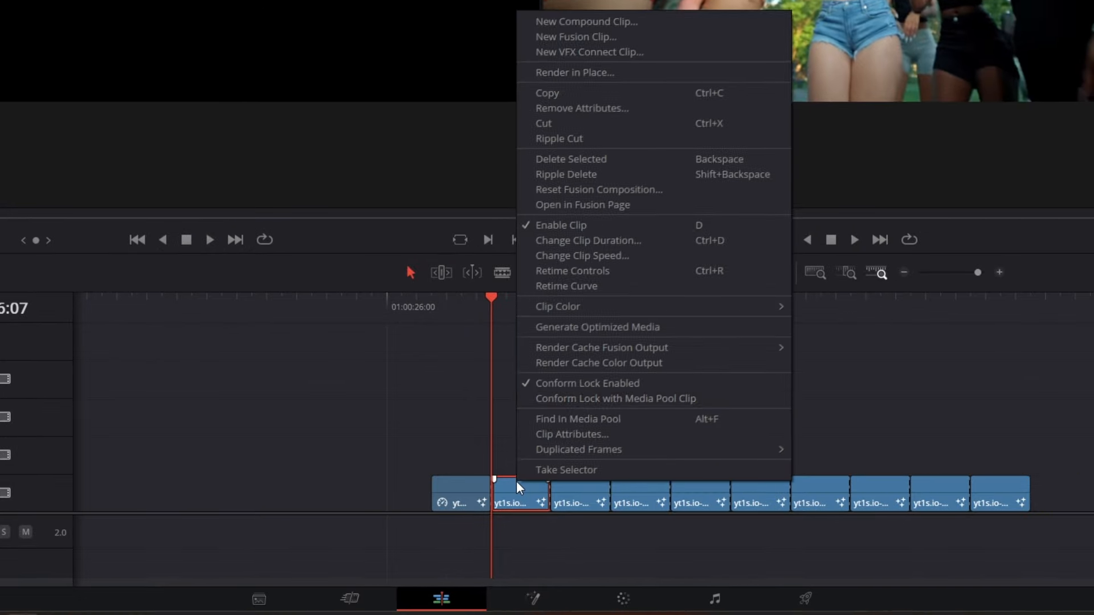